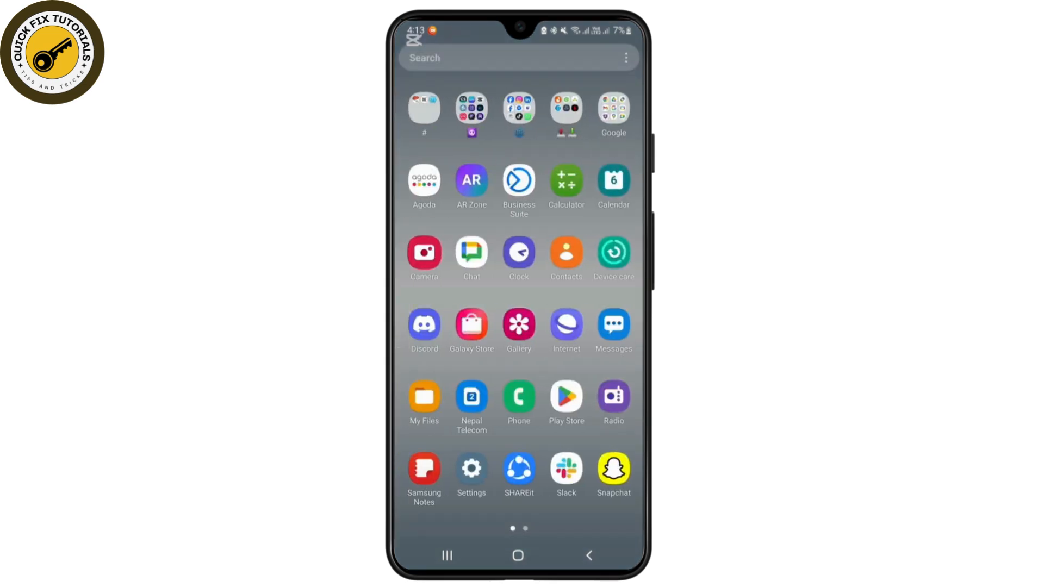
Launch Settings from the app drawer and go into the Apps list
click(472, 470)
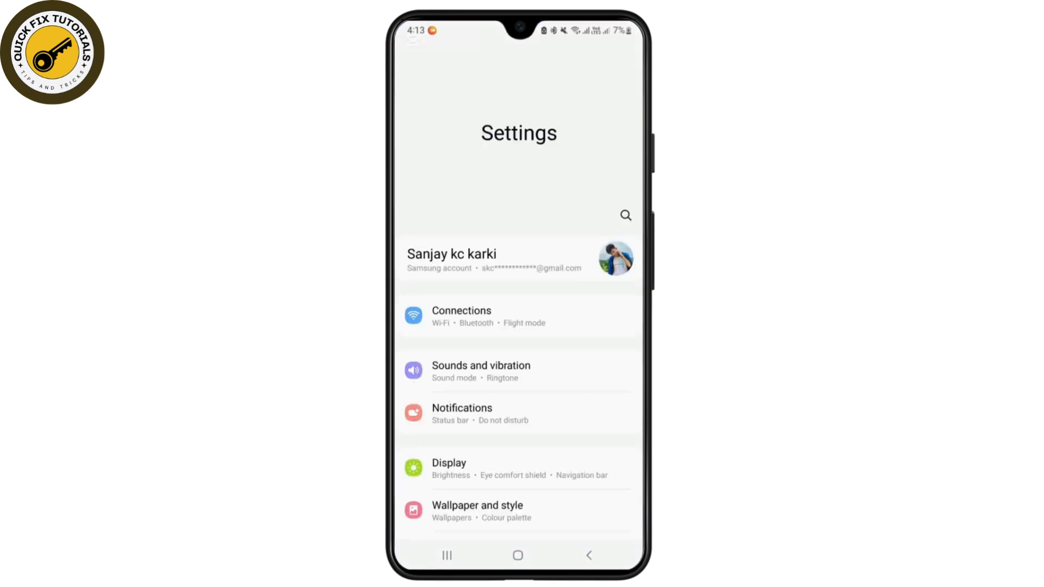
scroll(down, 3)
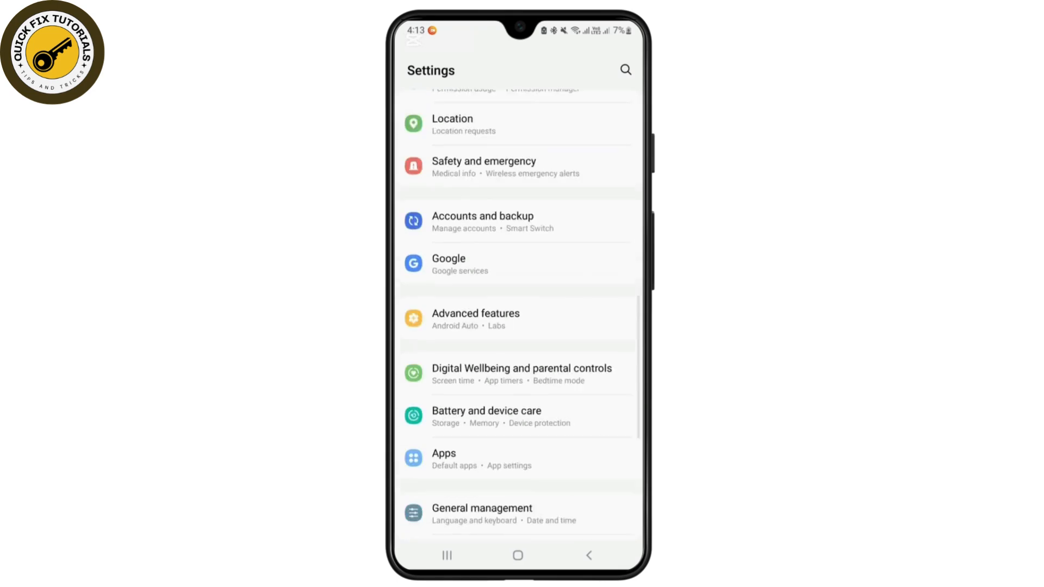
scroll(down, 3)
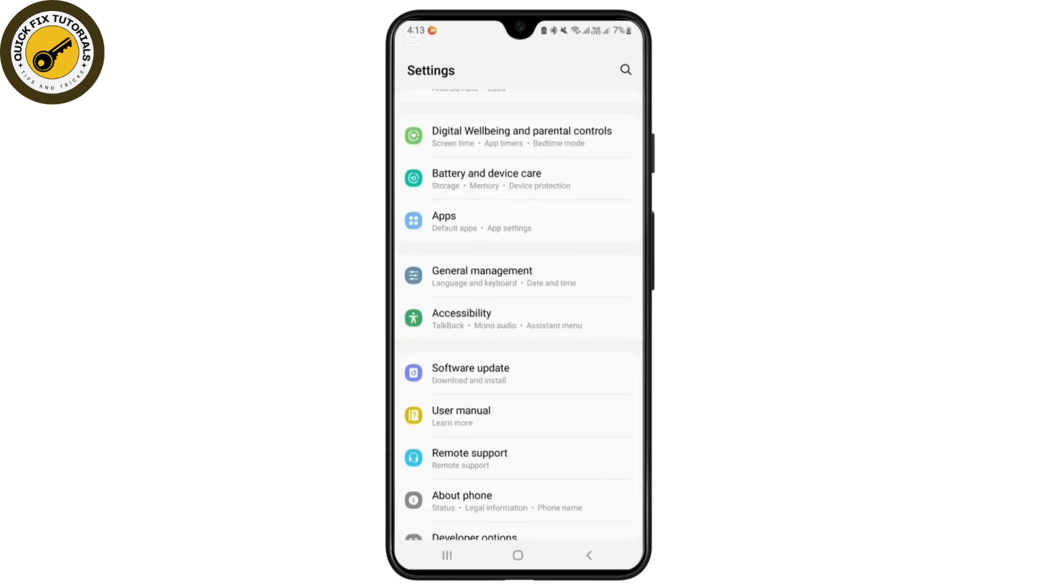
click(518, 222)
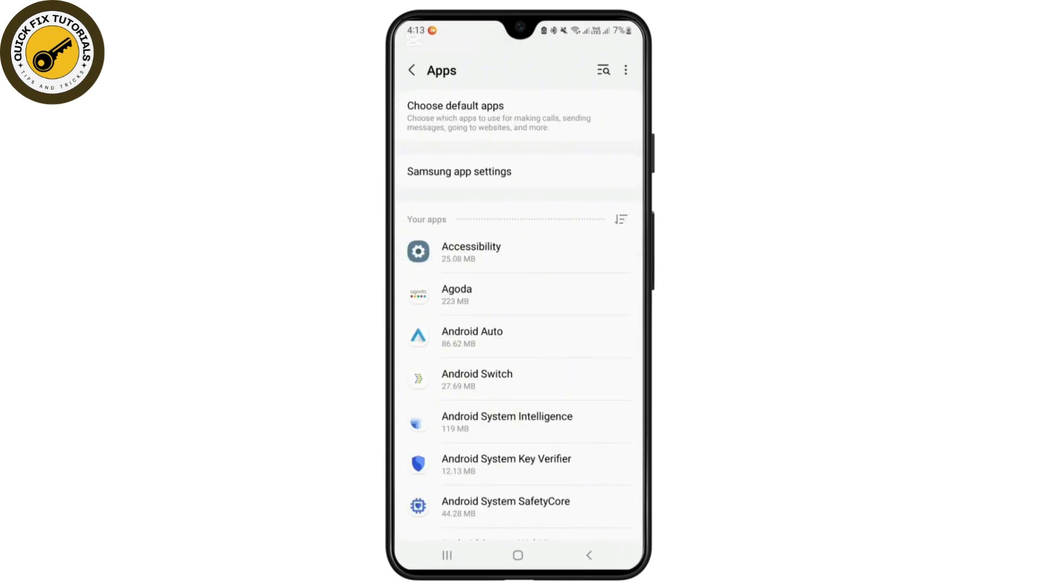
Locate YouTube at the bottom of the Apps list and open its App info page
scroll(down, 3)
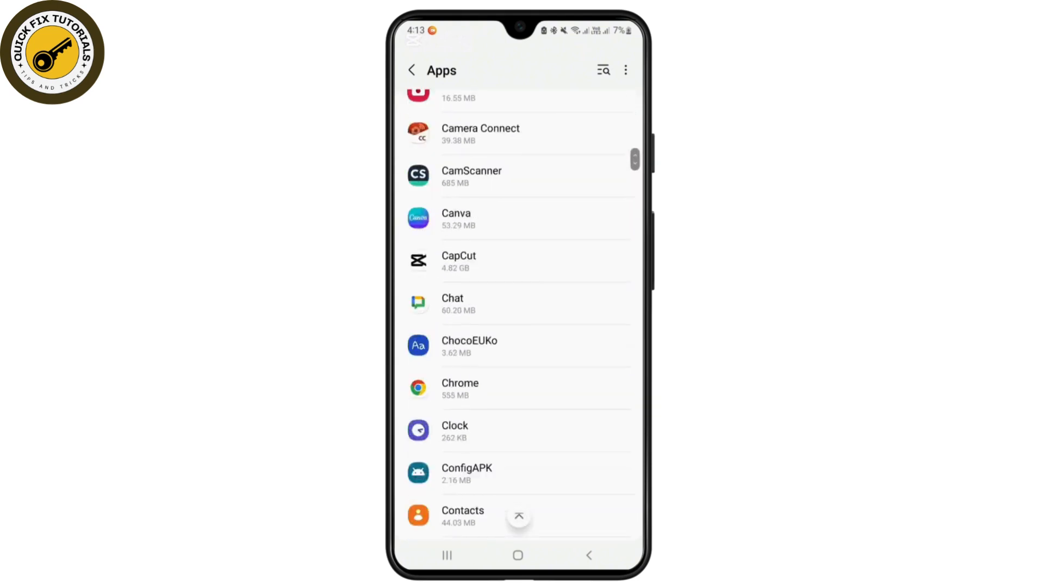
scroll(down, 3)
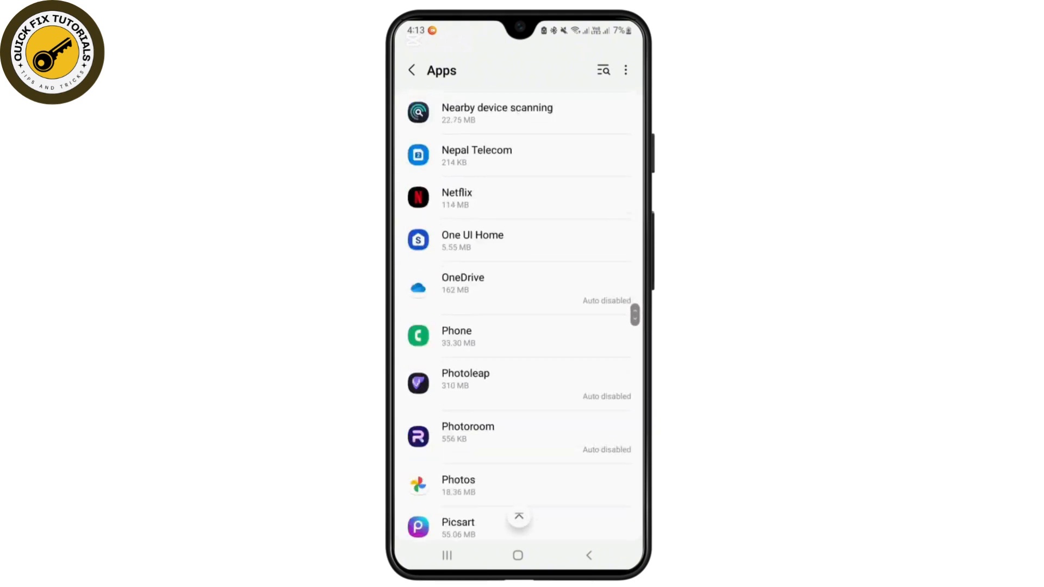
scroll(down, 3)
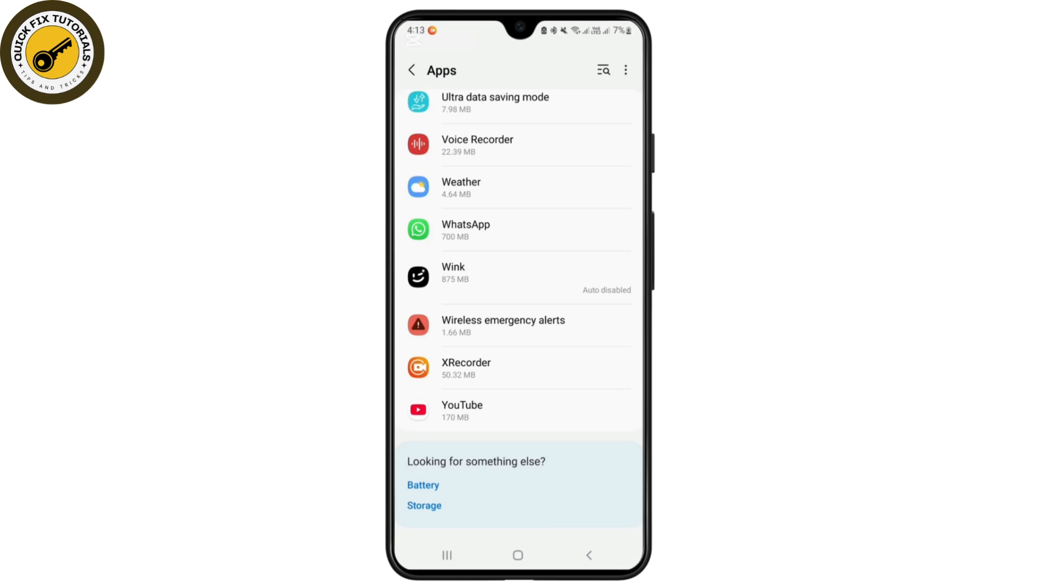
click(517, 410)
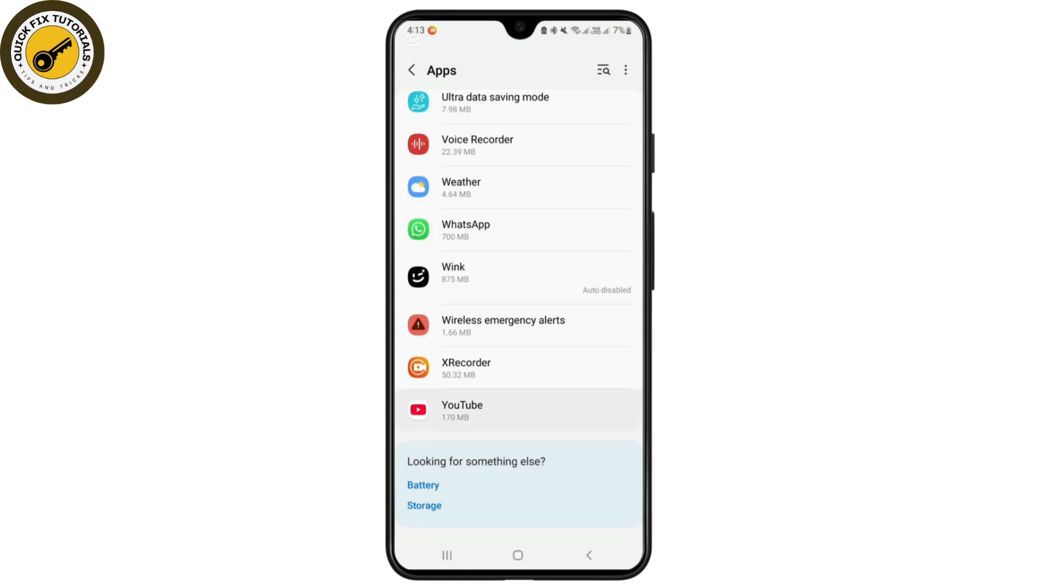
click(461, 410)
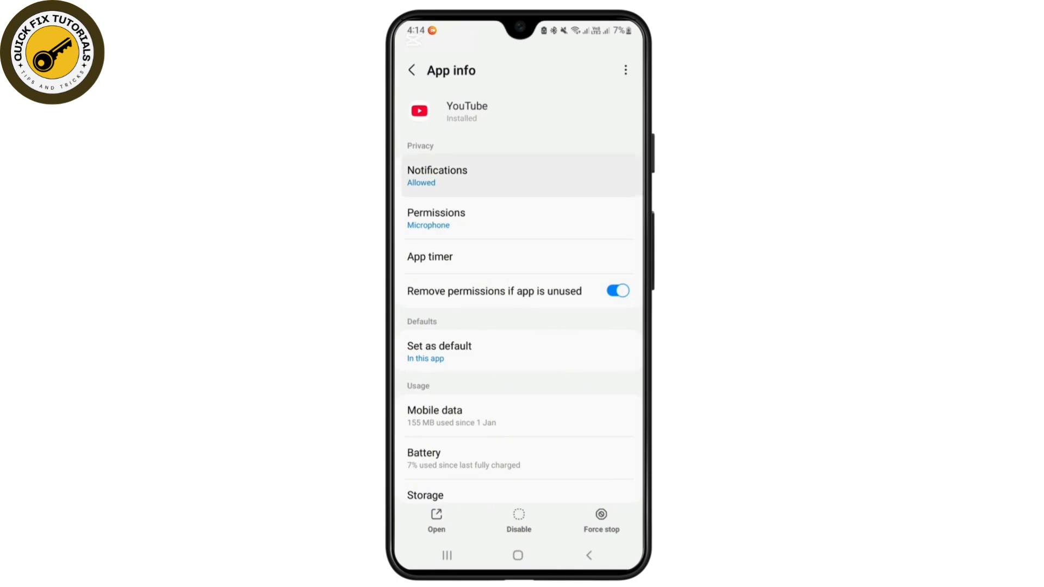
click(436, 175)
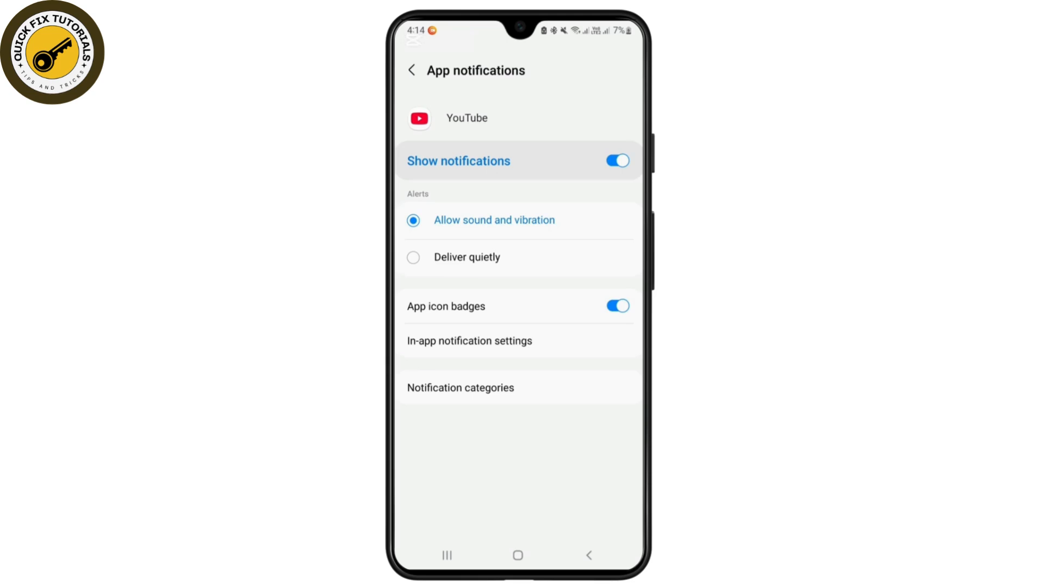
click(412, 70)
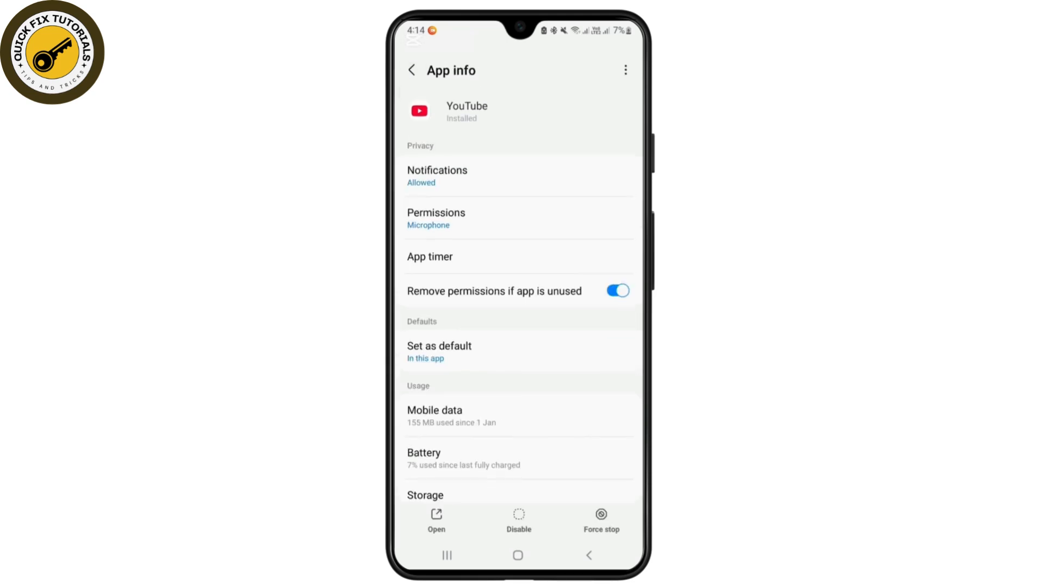
click(436, 217)
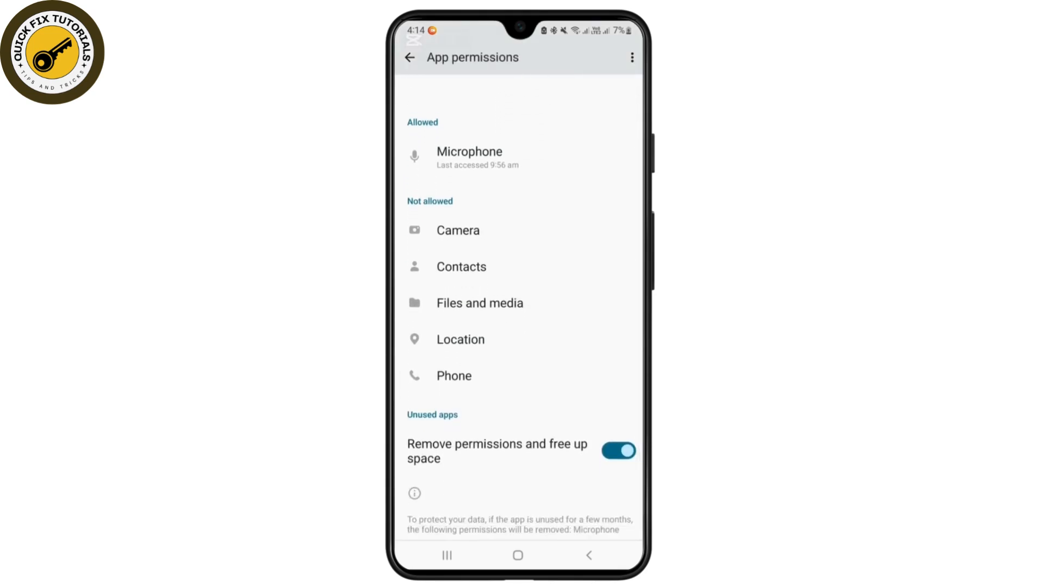
click(410, 57)
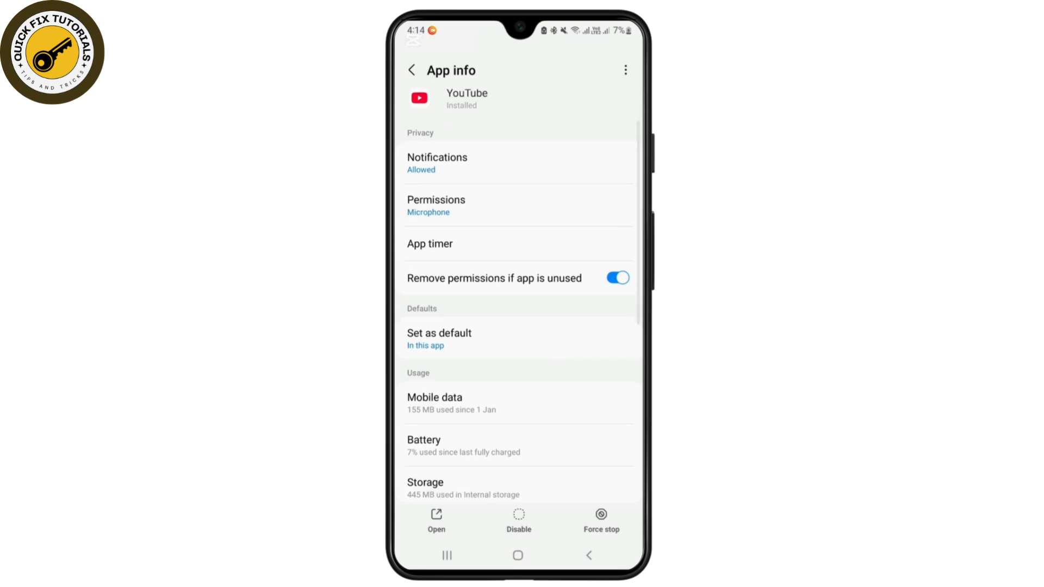
Set YouTube's Battery usage to Unrestricted and return to App info
scroll(down, 3)
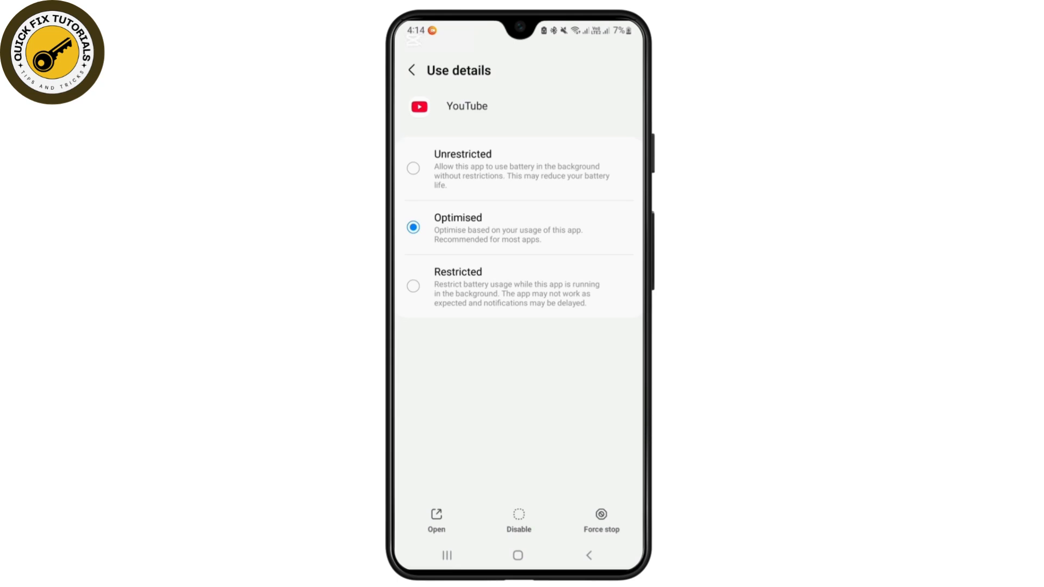
click(413, 168)
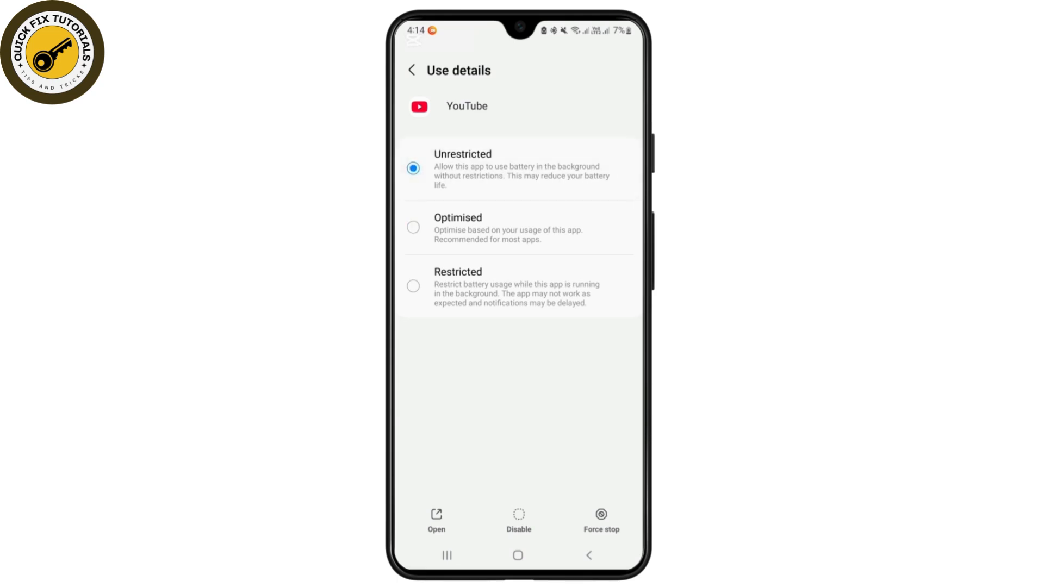
click(412, 70)
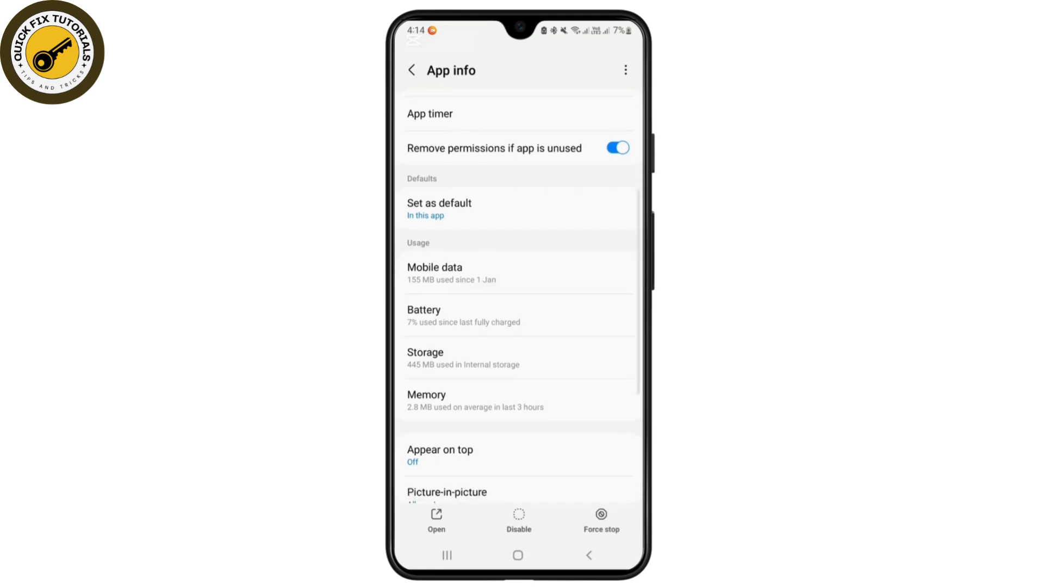
Clear YouTube's app data from Storage, confirming deletion so usage drops to 157 MB
scroll(down, 3)
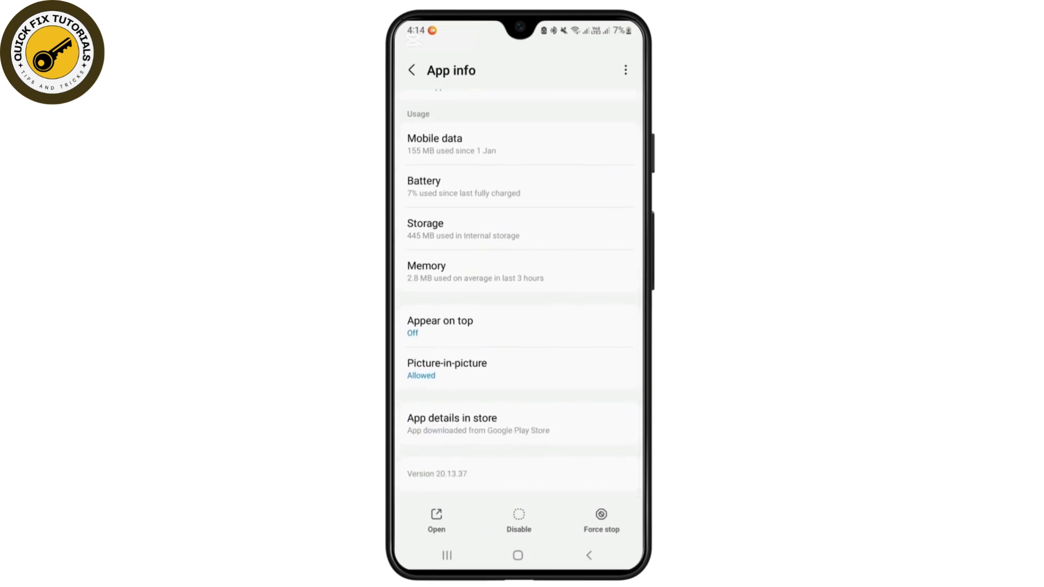
click(519, 228)
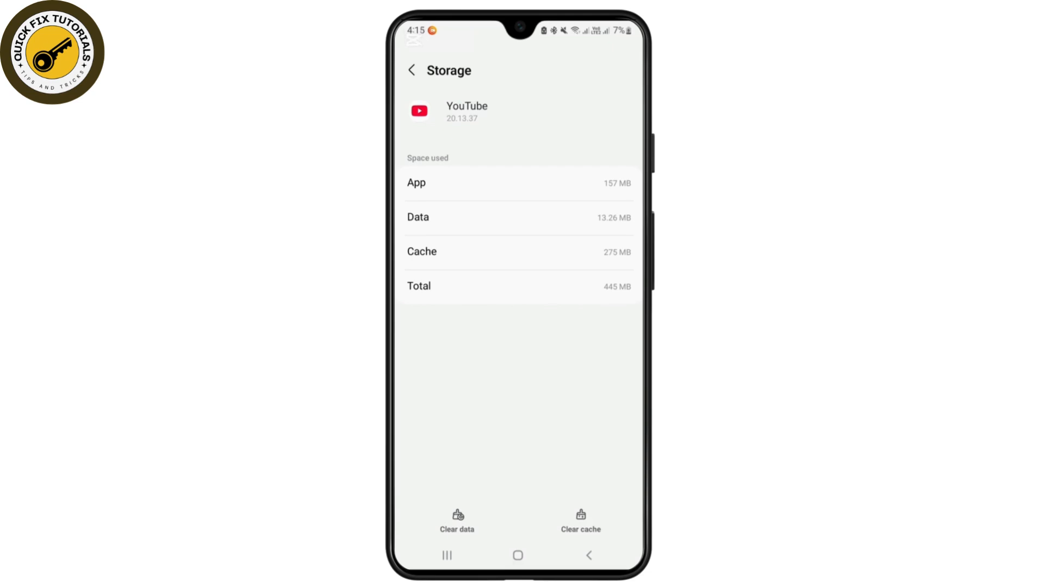
click(456, 521)
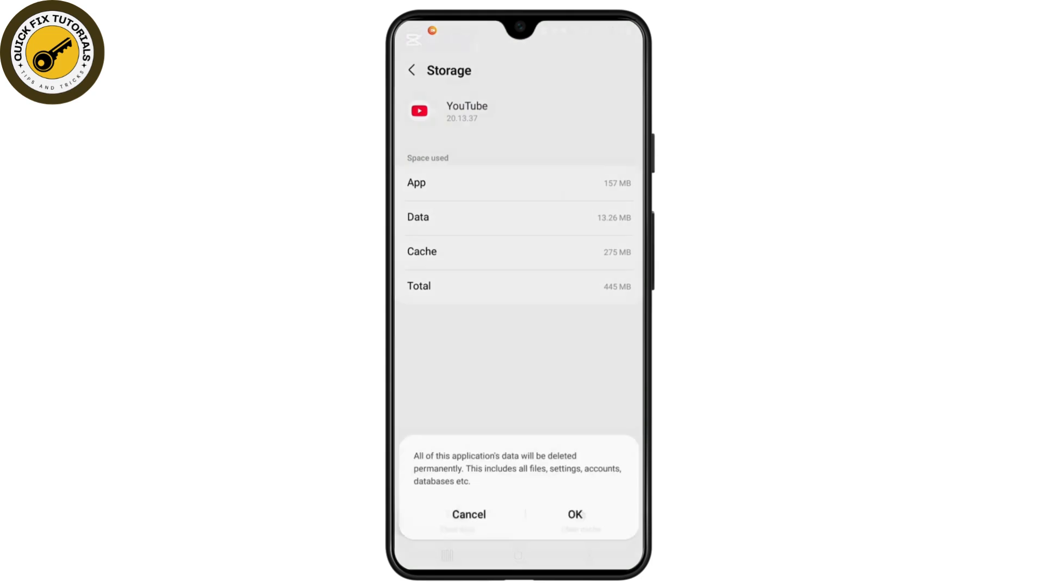
click(575, 514)
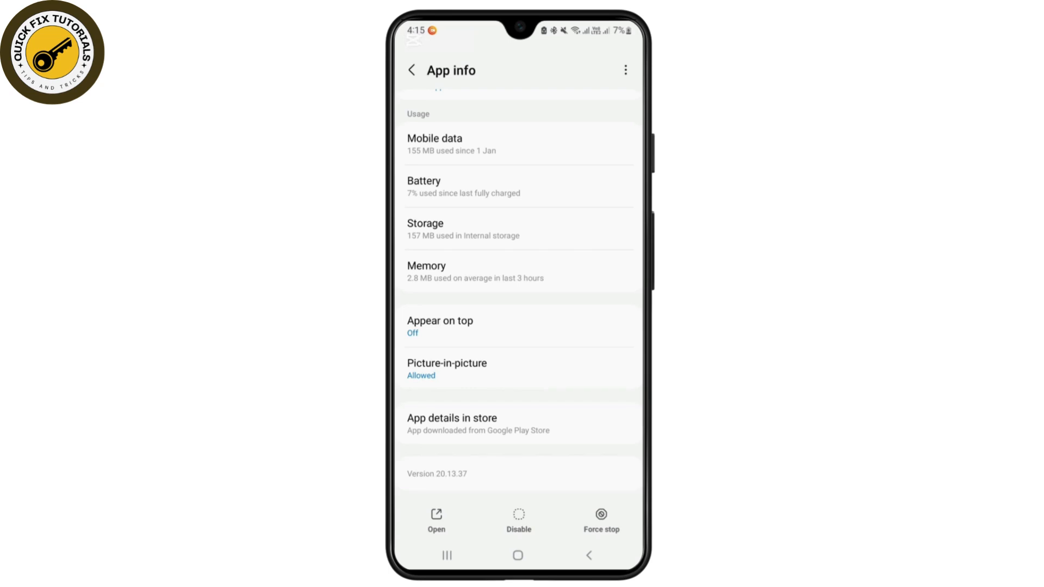
Go to YouTube's Google Play listing via App details in store
click(518, 424)
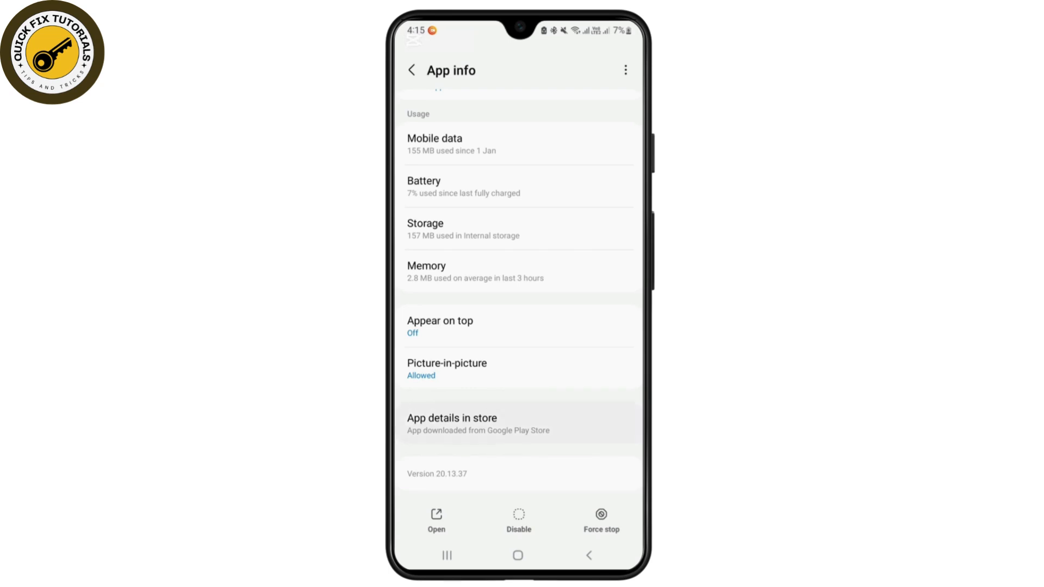
click(452, 418)
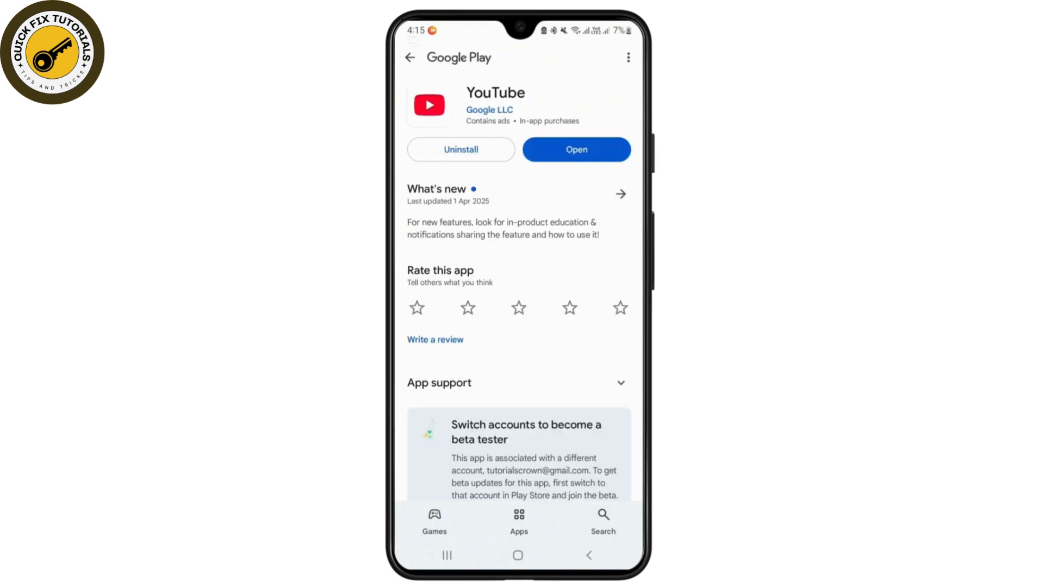